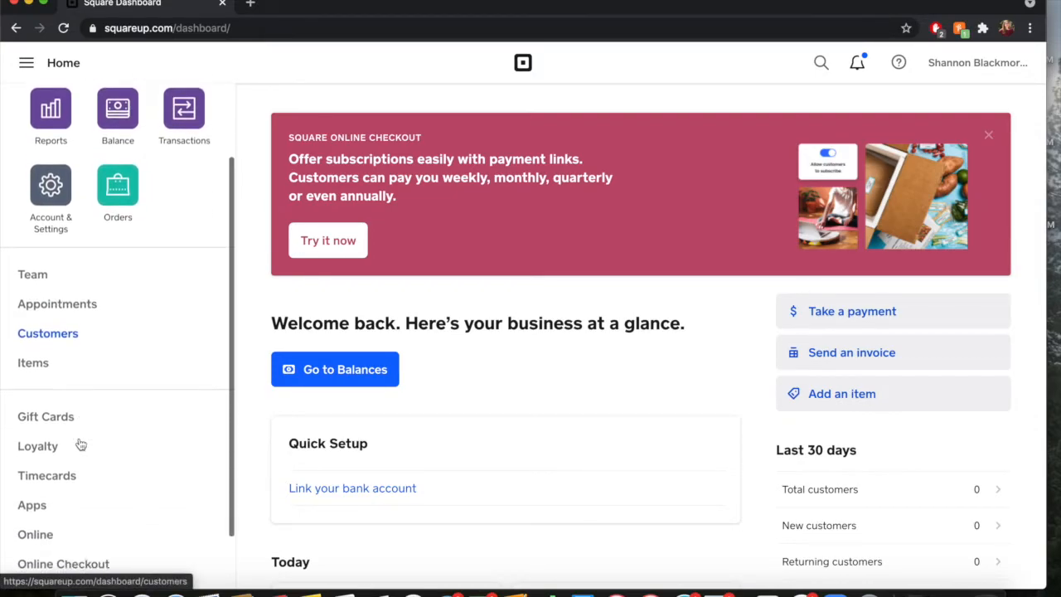
# Step: Open the Online section from the Square Dashboard sidebar
pyautogui.click(47, 332)
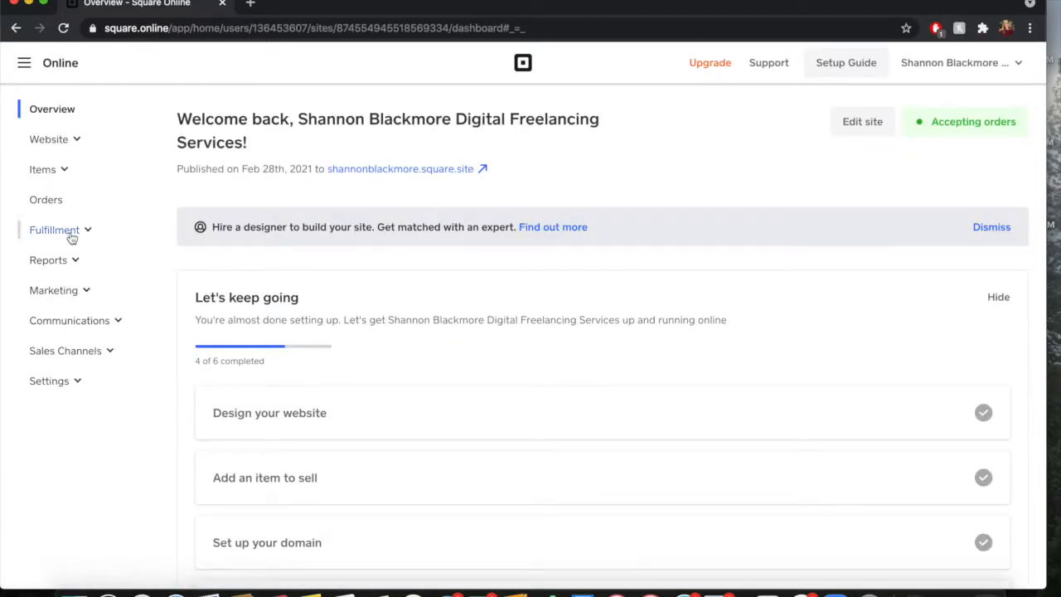
# Step: Expand Items in the sidebar and go to Site Categories
pyautogui.click(42, 170)
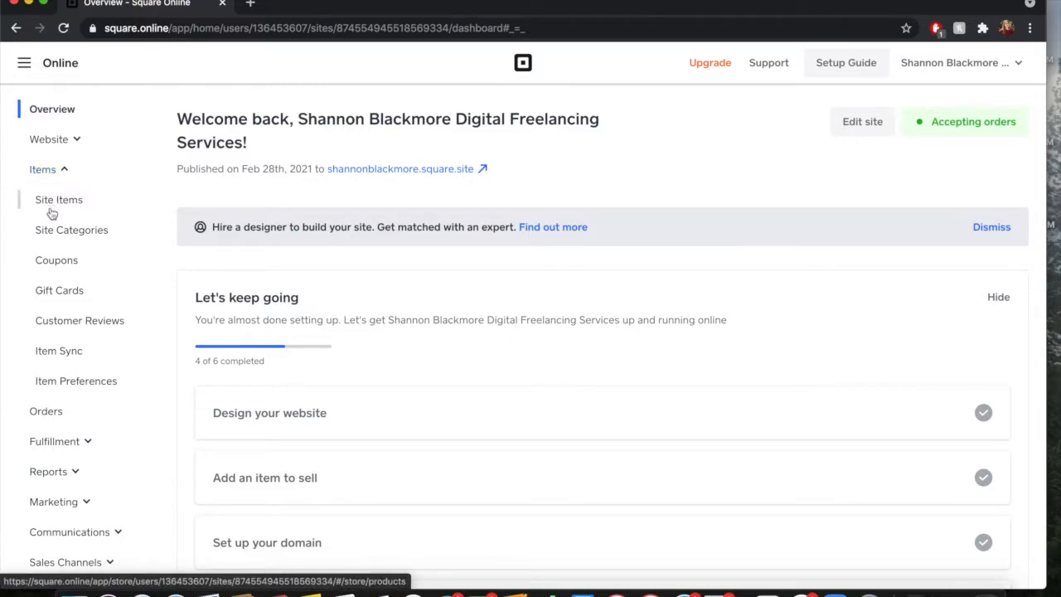
pyautogui.moveTo(80, 210)
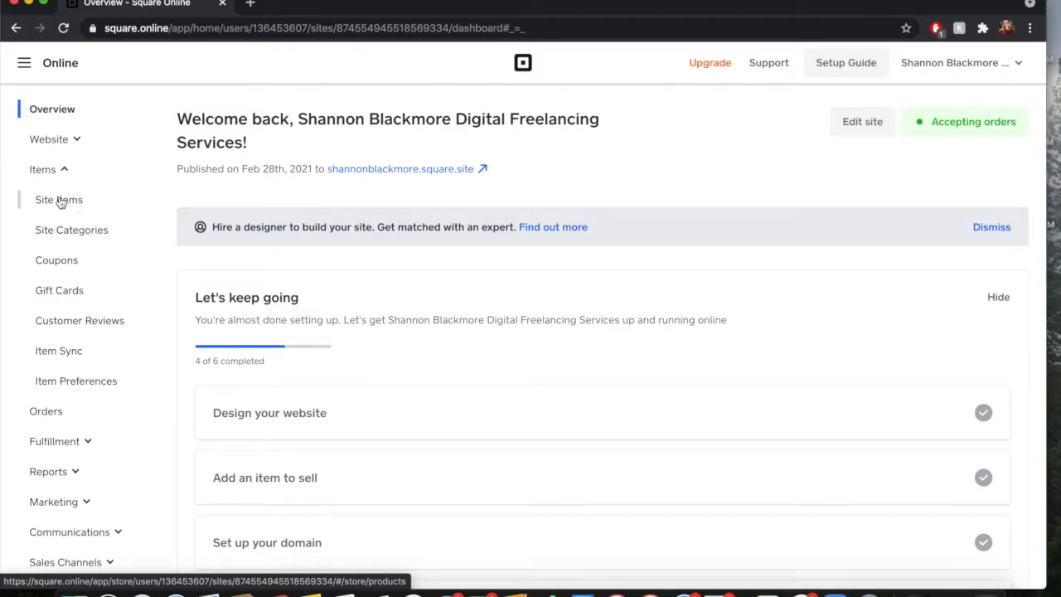
pyautogui.moveTo(59, 200)
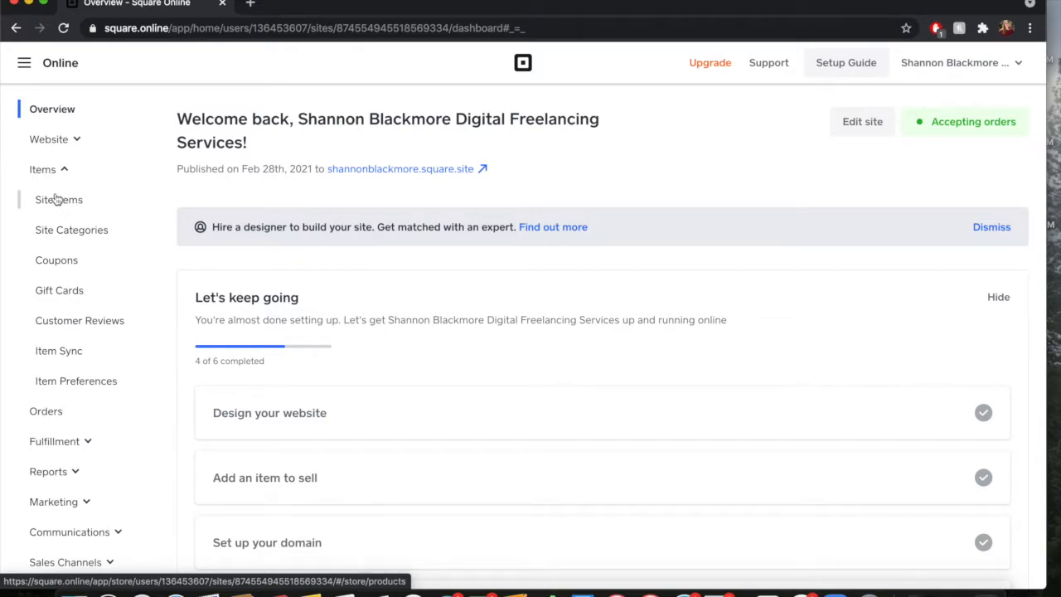
pyautogui.moveTo(71, 230)
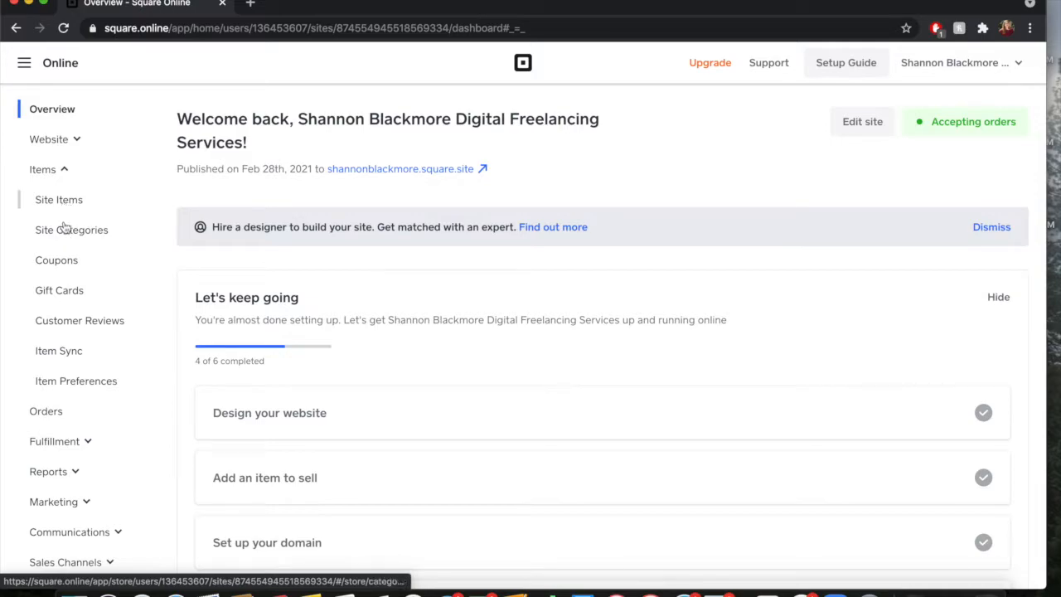
pyautogui.click(71, 230)
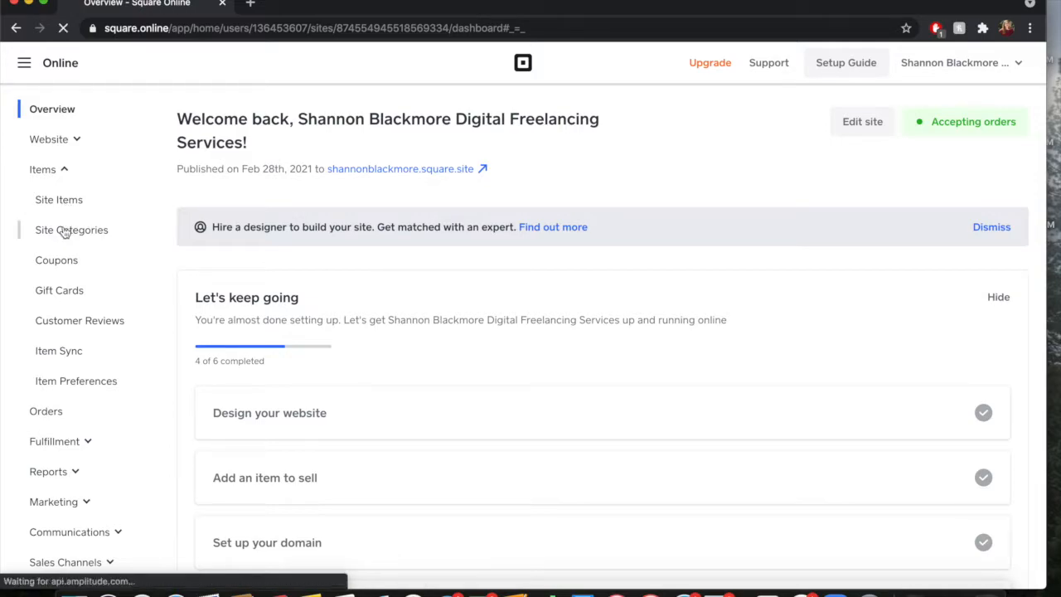
pyautogui.click(71, 229)
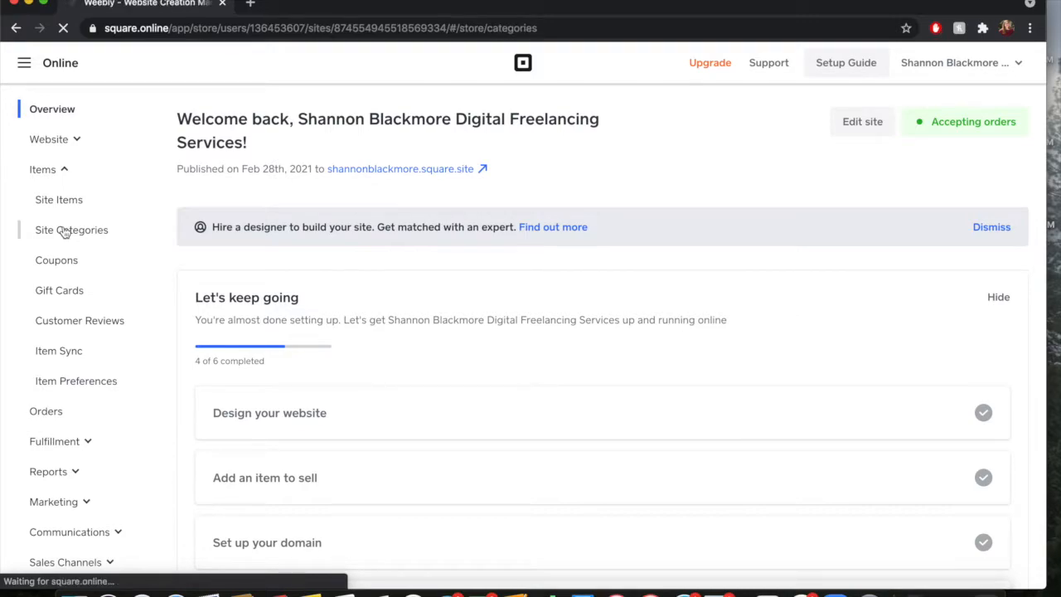
# Step: Load the Site Categories page showing the 'Get organized' empty state
pyautogui.click(71, 230)
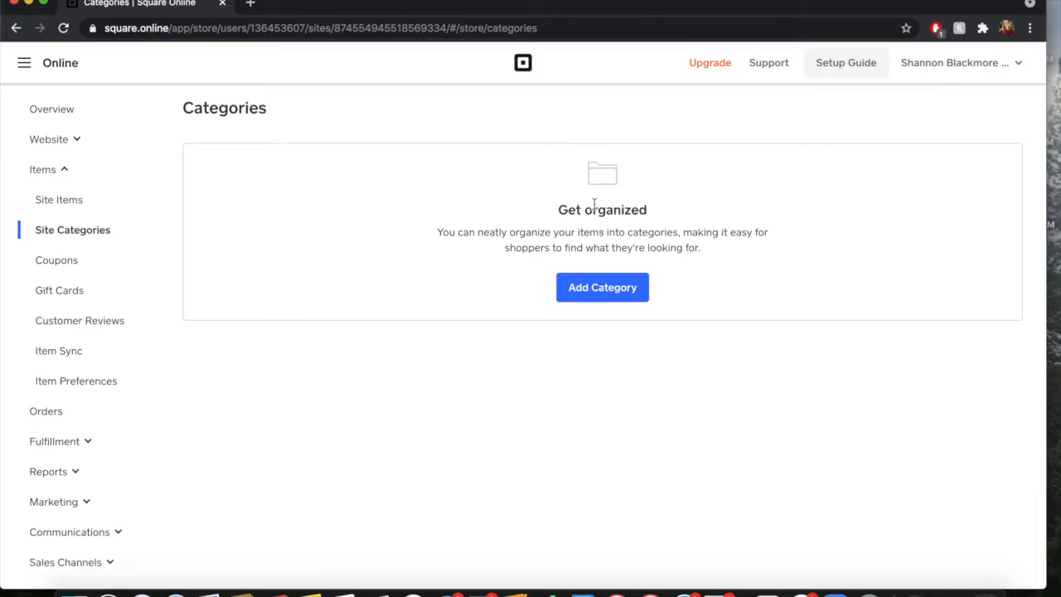
pyautogui.moveTo(602, 286)
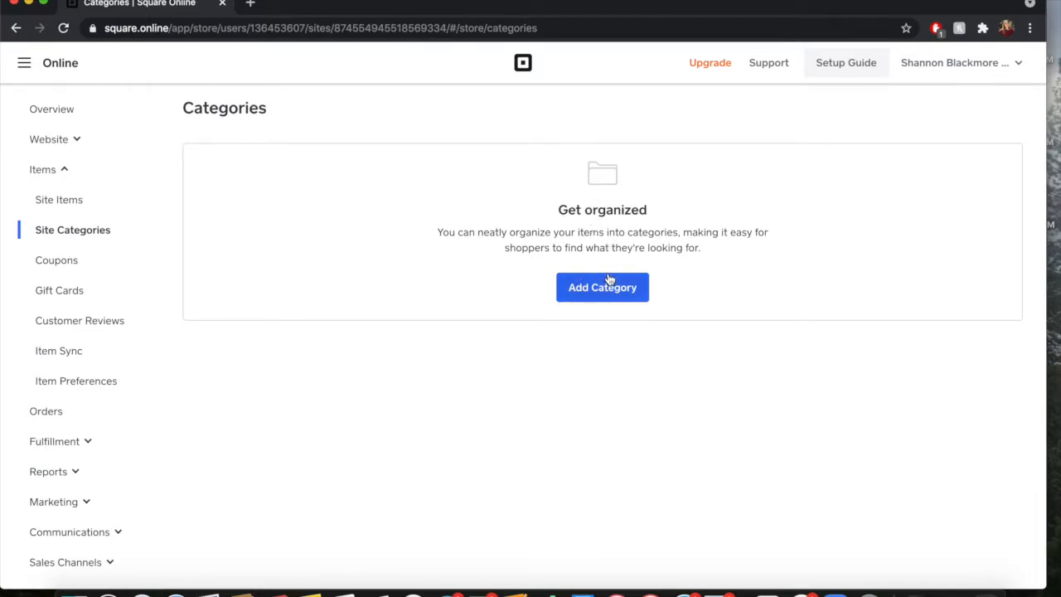
pyautogui.moveTo(547, 245)
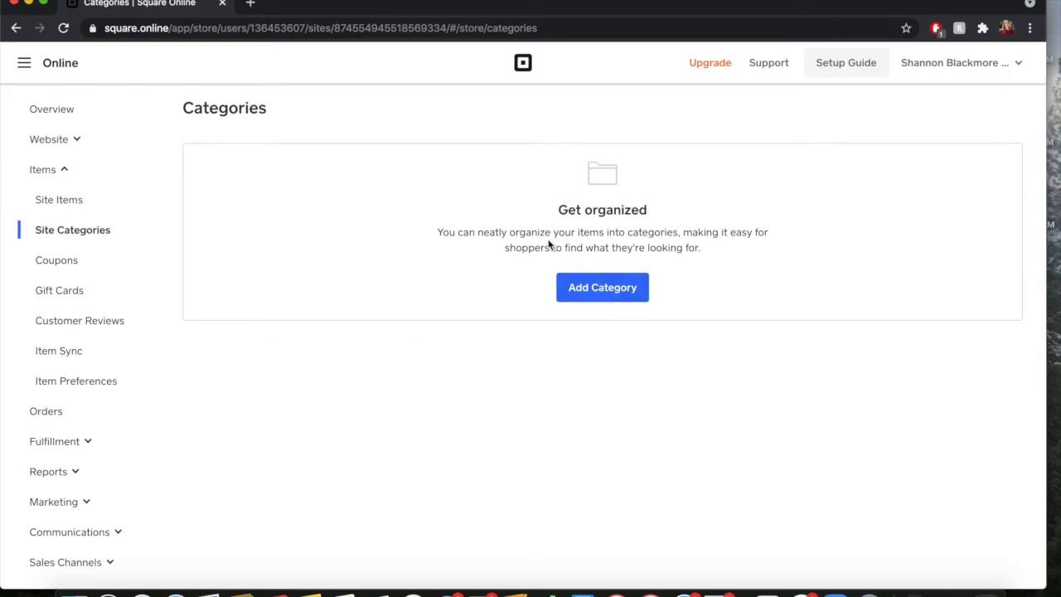
pyautogui.moveTo(626, 199)
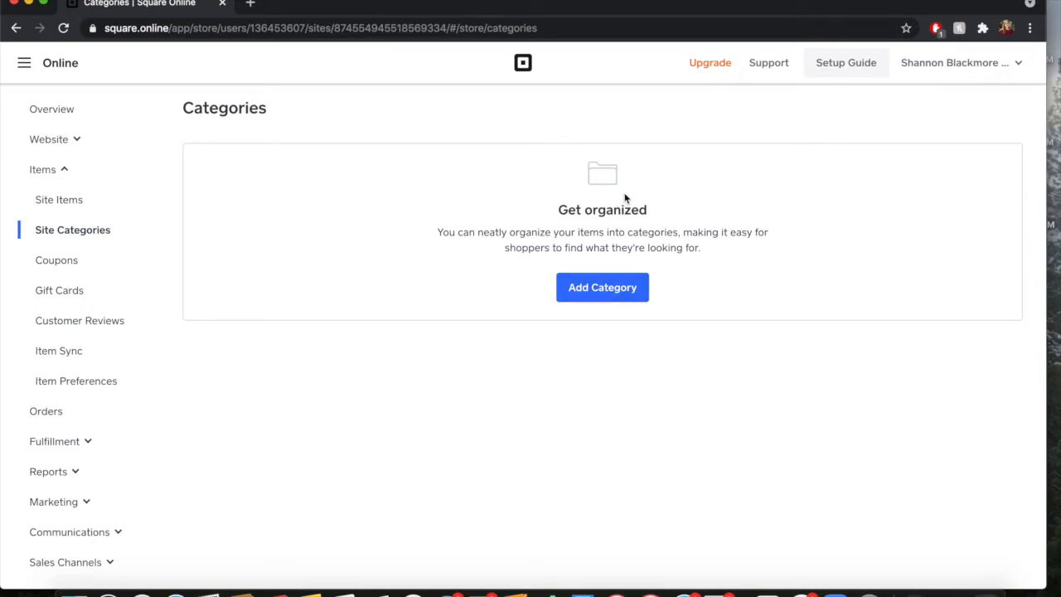
pyautogui.moveTo(603, 287)
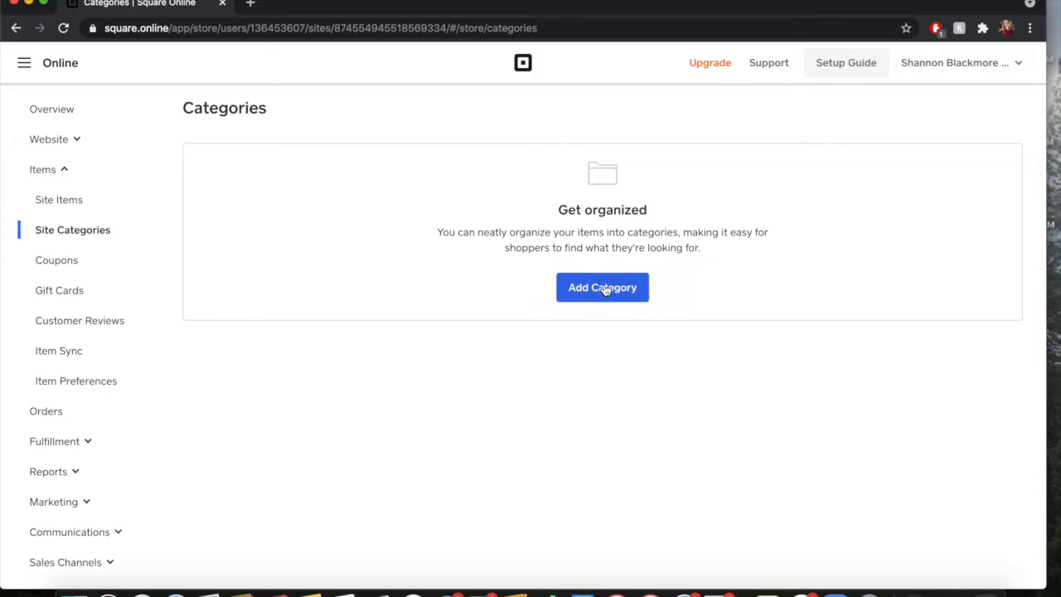
# Step: Add a new category and title it 'Potatoes'
pyautogui.click(601, 287)
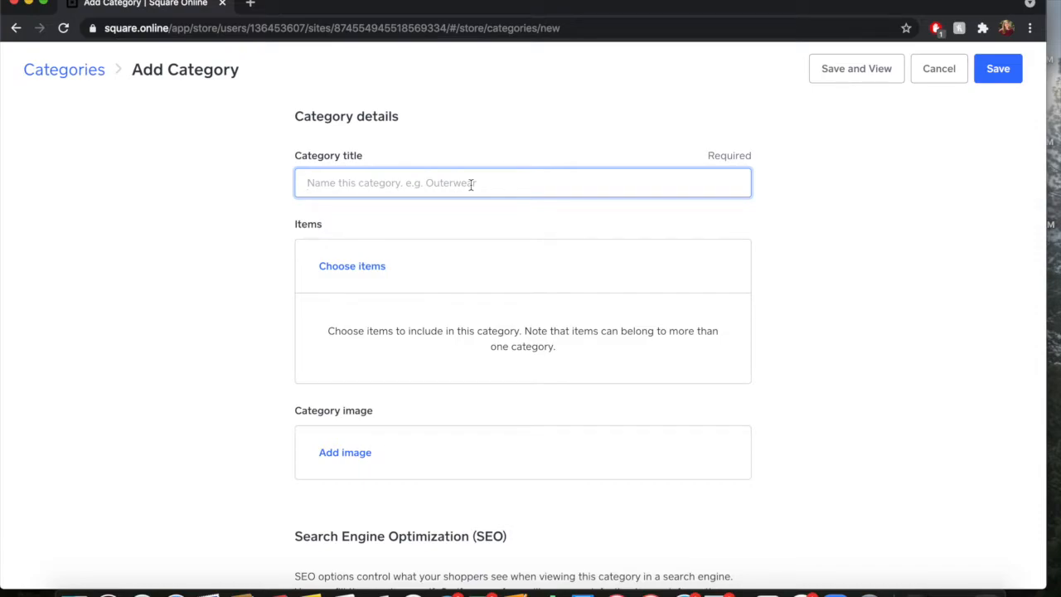
pyautogui.write('Po')
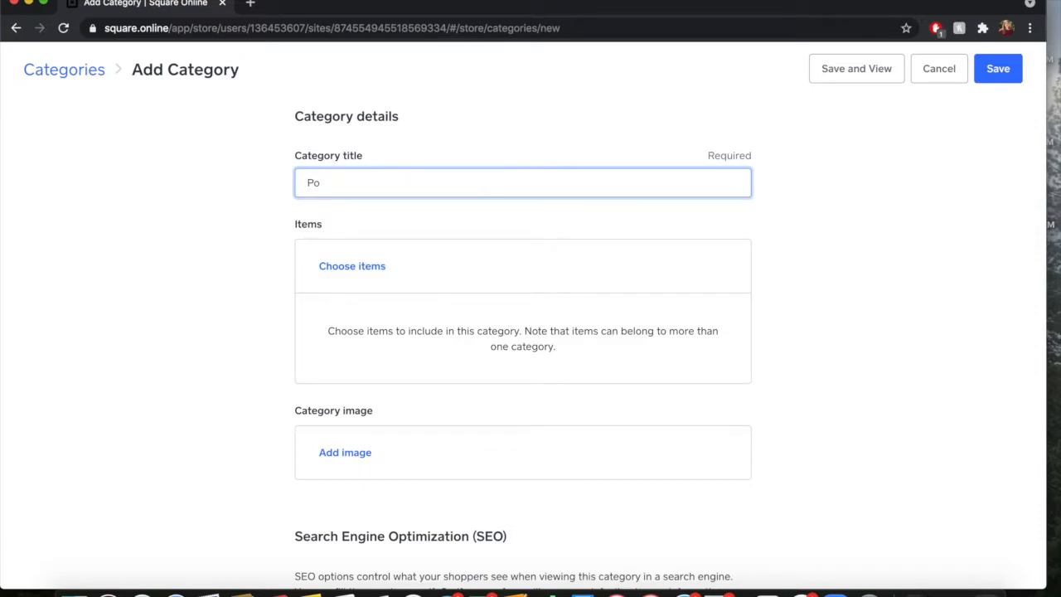
pyautogui.write('tat')
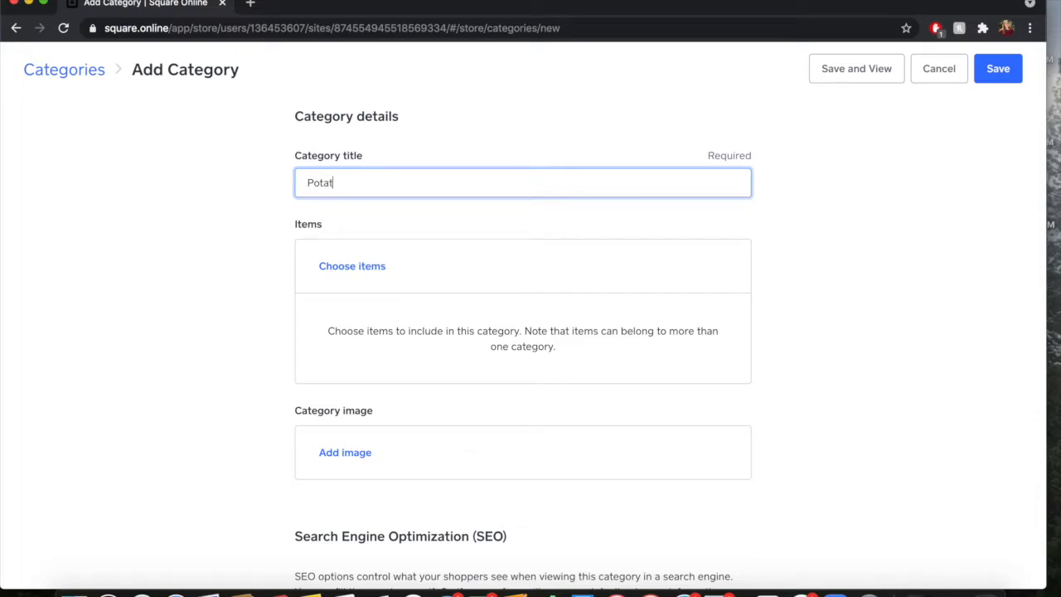
pyautogui.write('oes')
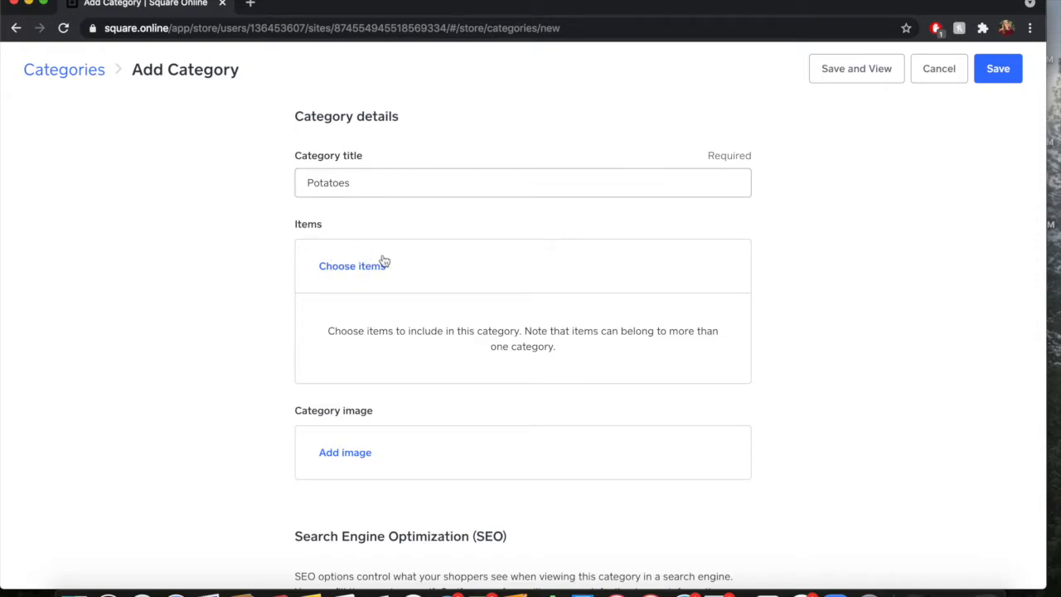
pyautogui.moveTo(376, 267)
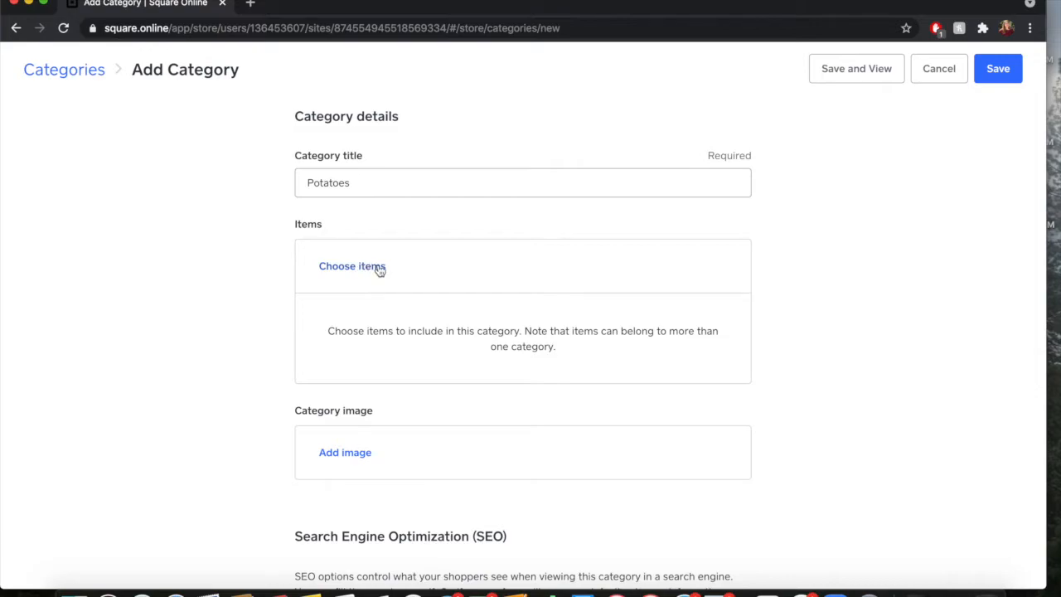
# Step: Add Yellow Potato and Brown Potato as the category's items
pyautogui.click(352, 266)
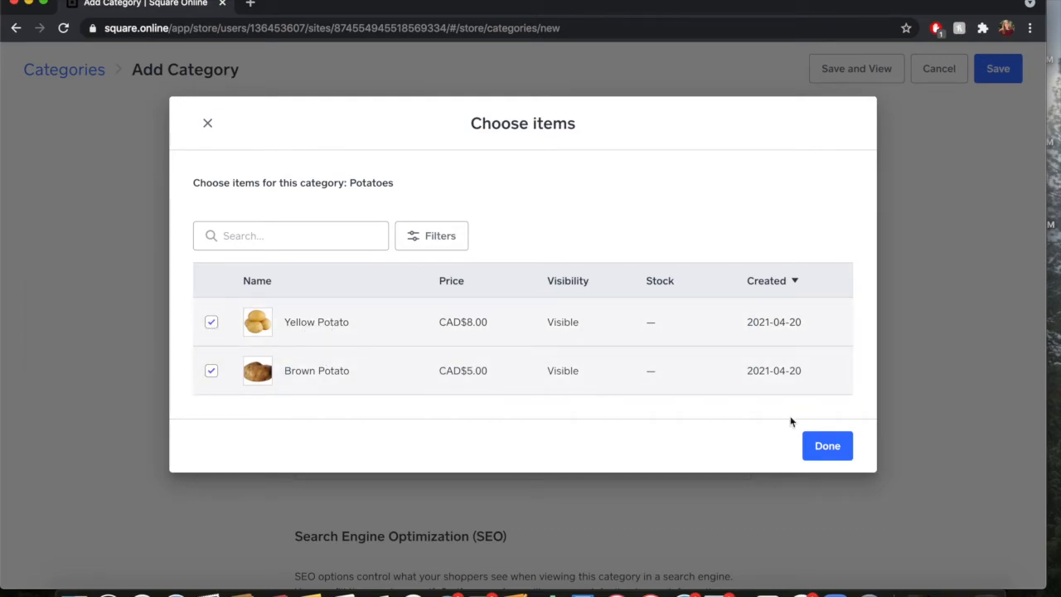
pyautogui.click(827, 445)
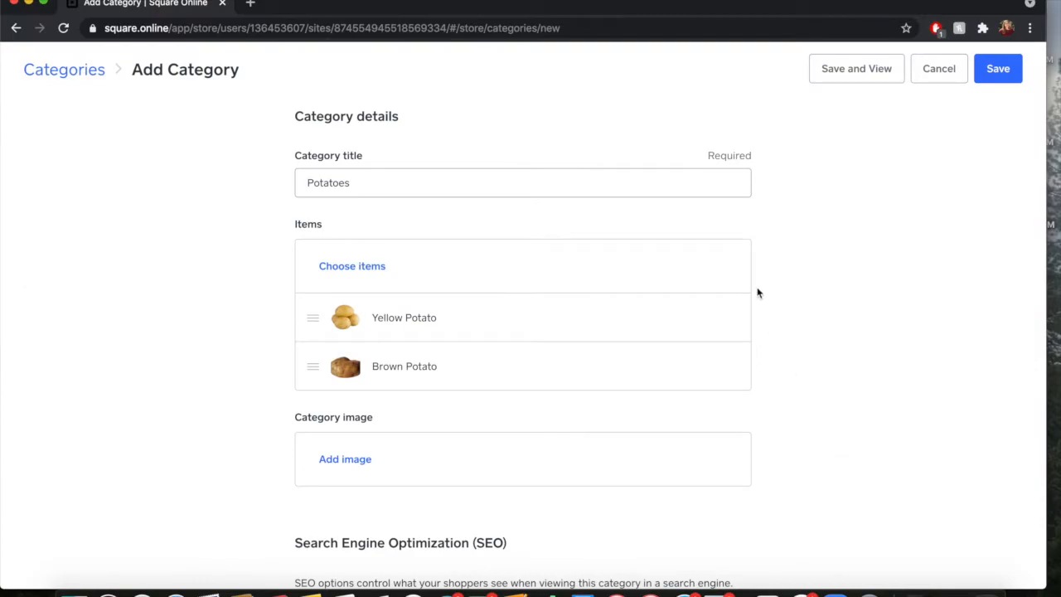
pyautogui.click(378, 183)
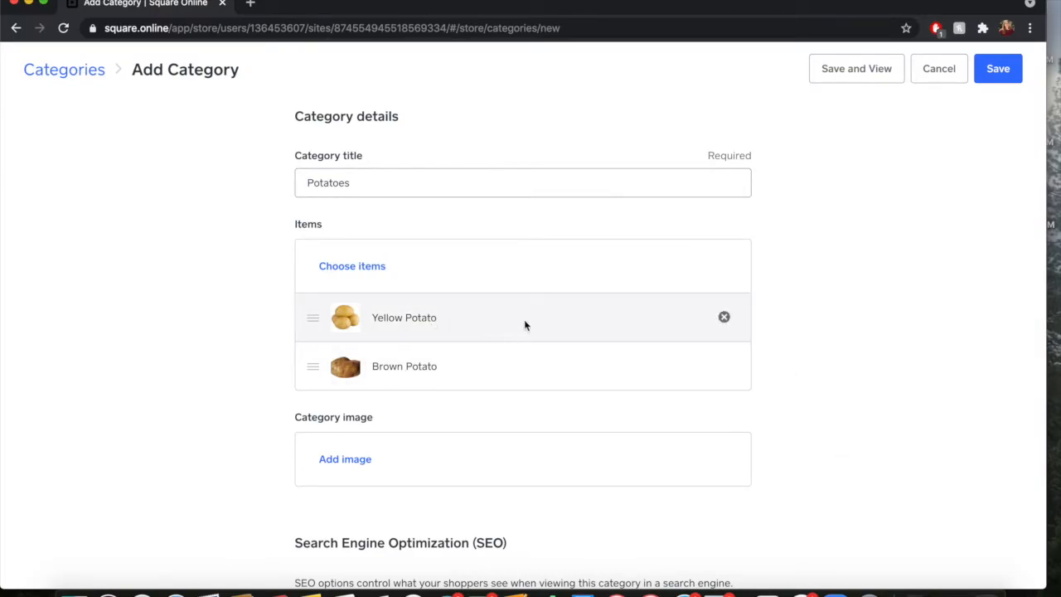
pyautogui.moveTo(589, 268)
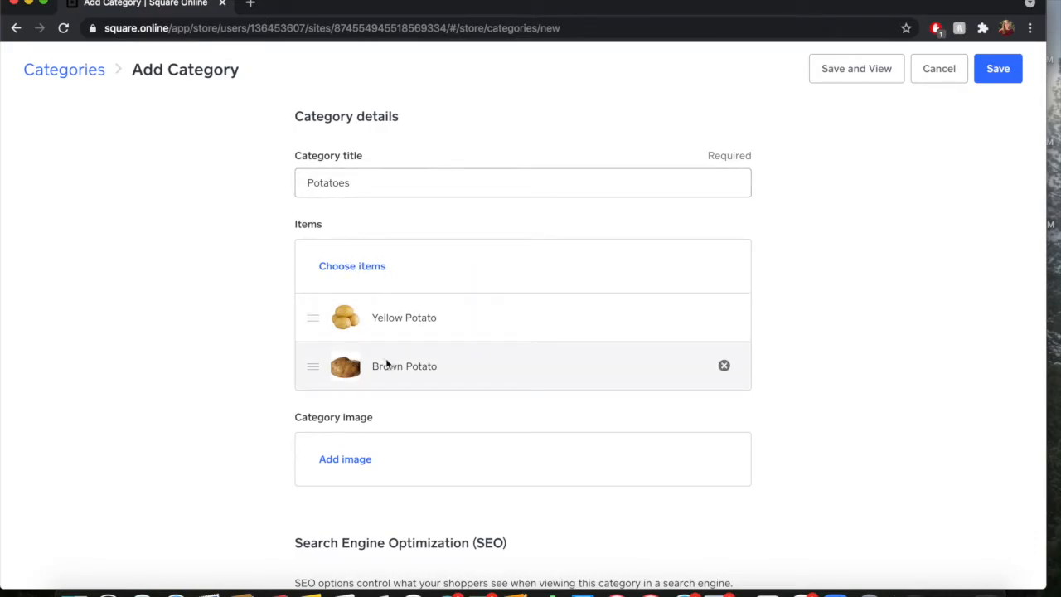
pyautogui.moveTo(439, 347)
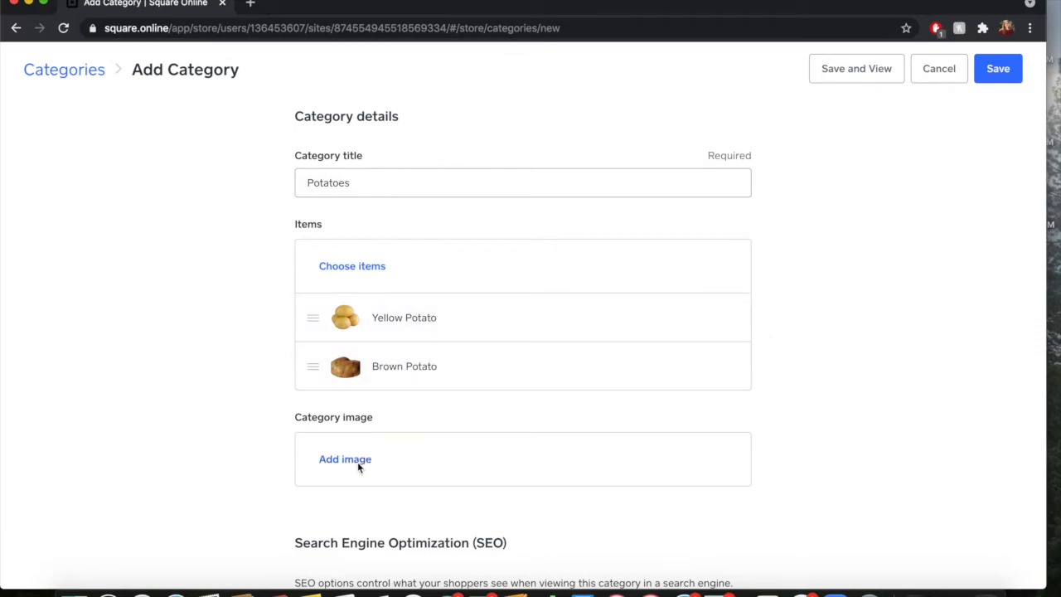
# Step: Upload potato.jpeg as the category image
pyautogui.click(345, 458)
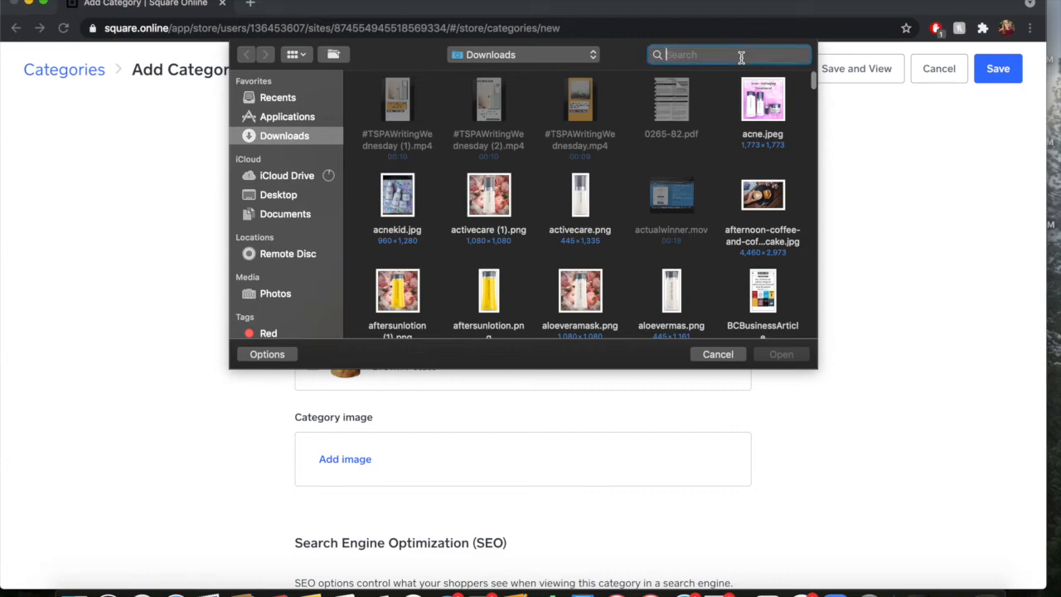
pyautogui.write('potat')
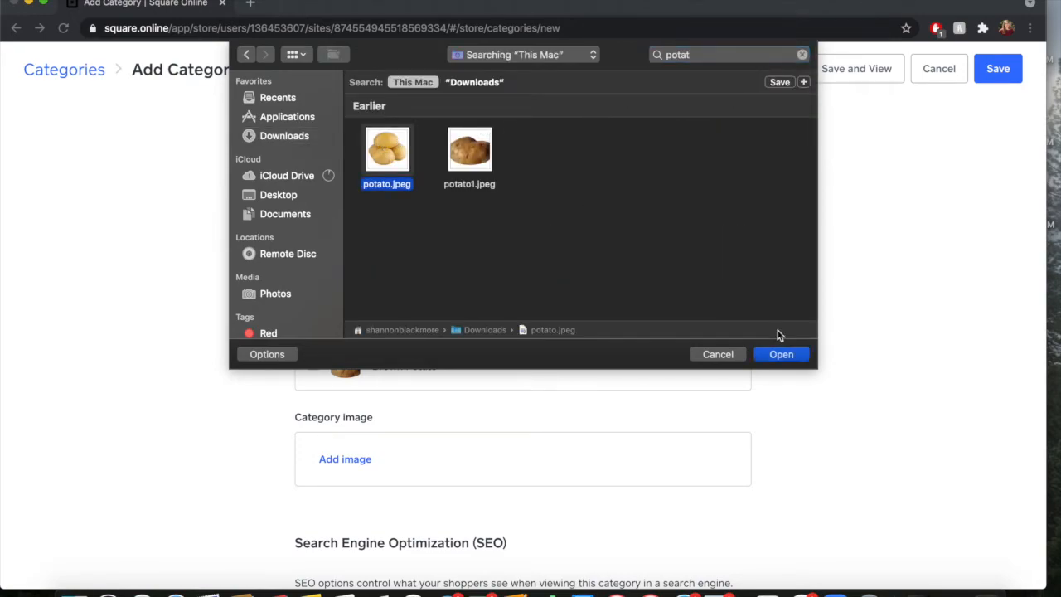
pyautogui.click(781, 354)
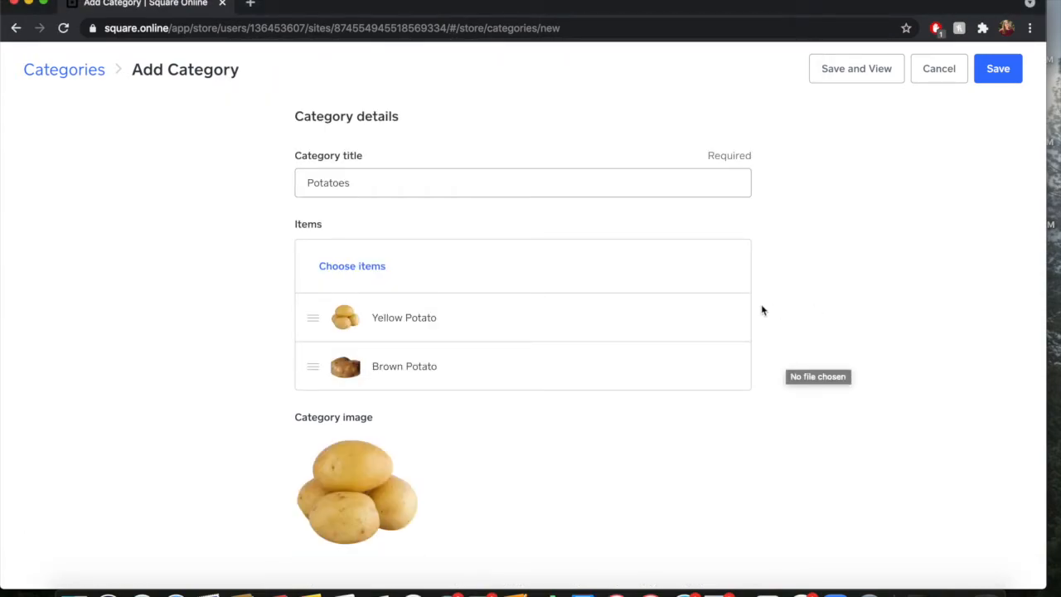
# Step: Scroll down the category form to the SEO permalink, title and description fields
pyautogui.scroll(-3)
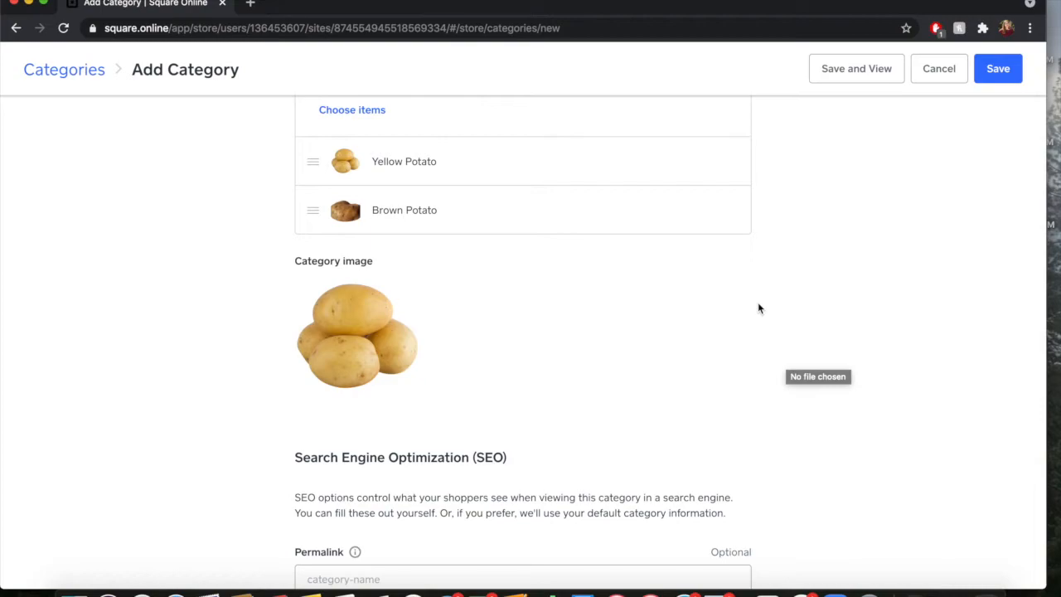
pyautogui.scroll(-3)
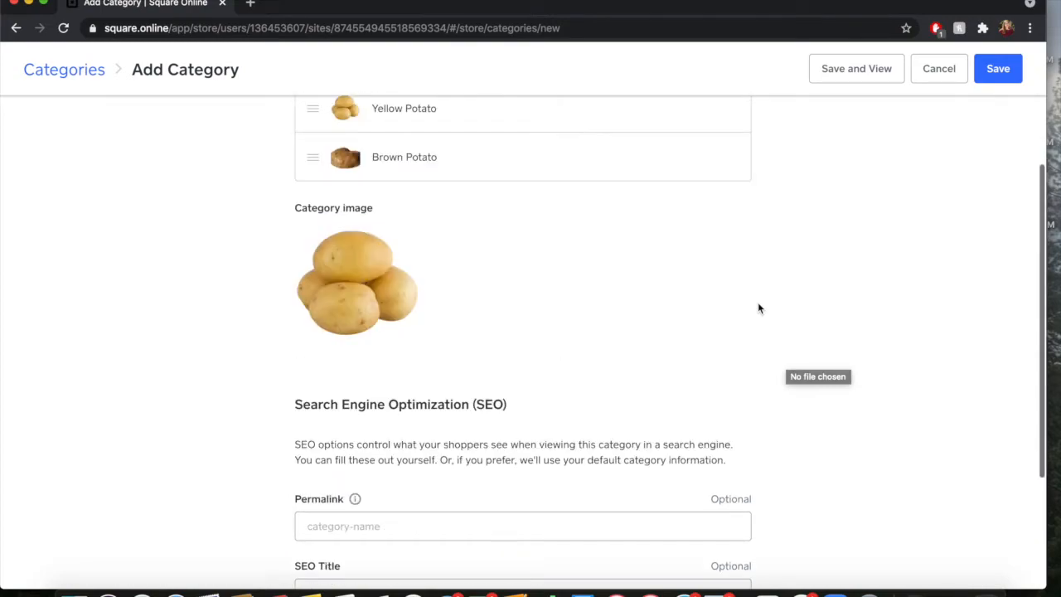
pyautogui.scroll(-3)
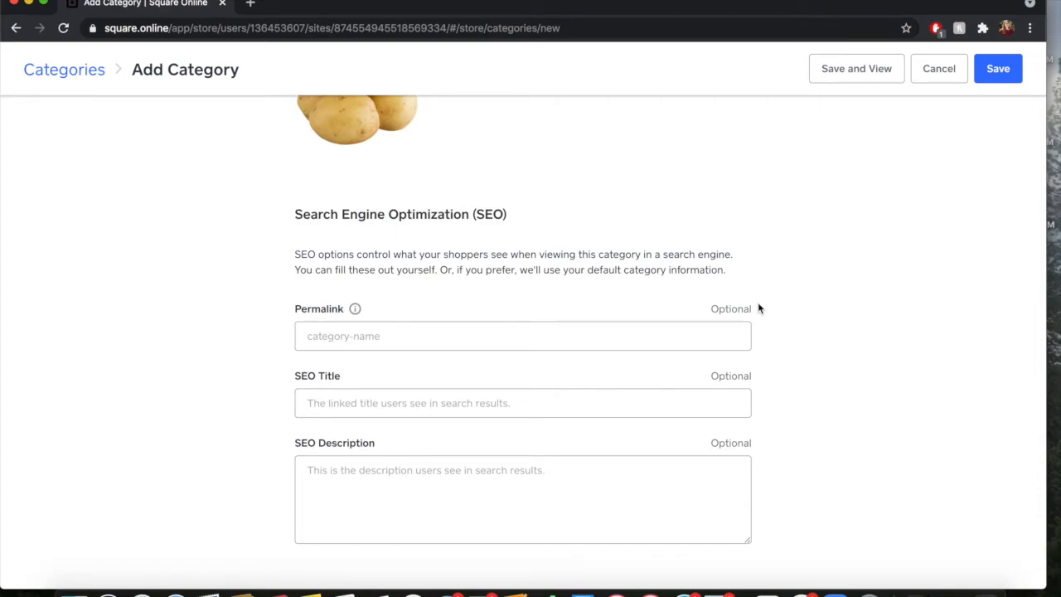
pyautogui.moveTo(560, 196)
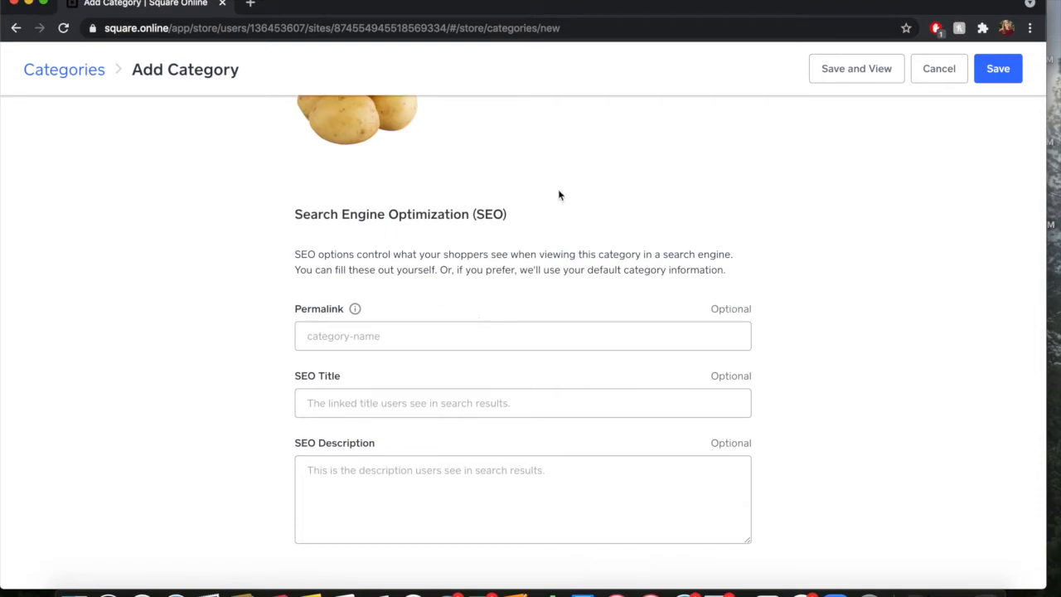
pyautogui.moveTo(422, 379)
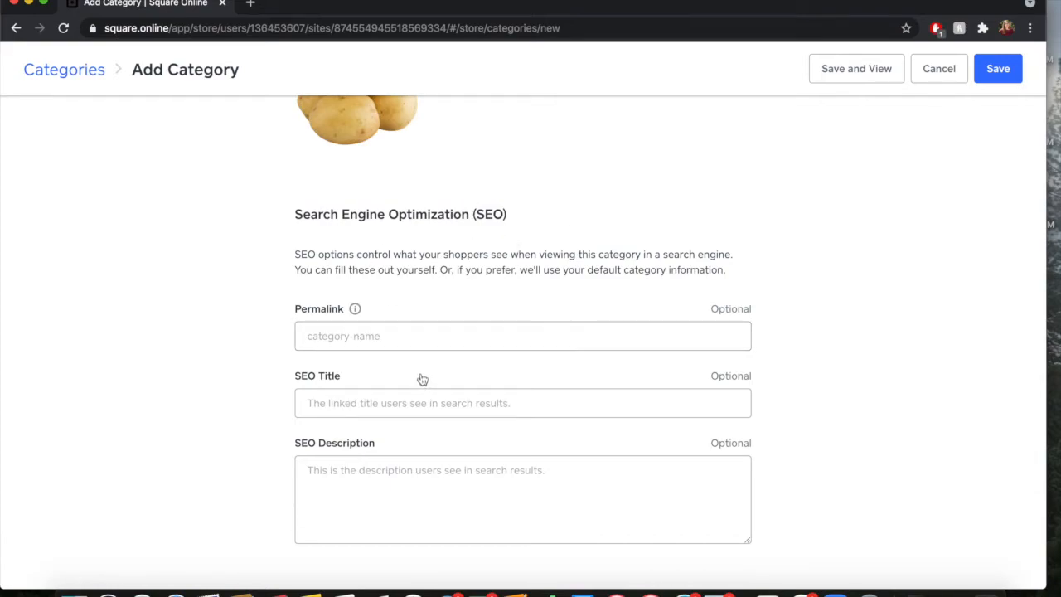
pyautogui.moveTo(424, 377)
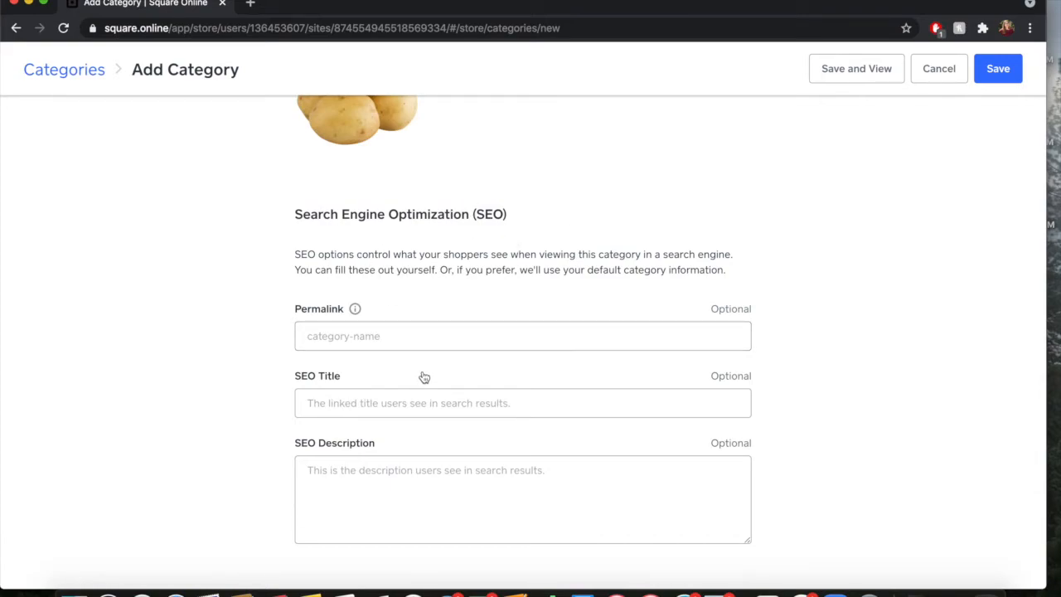
pyautogui.moveTo(428, 364)
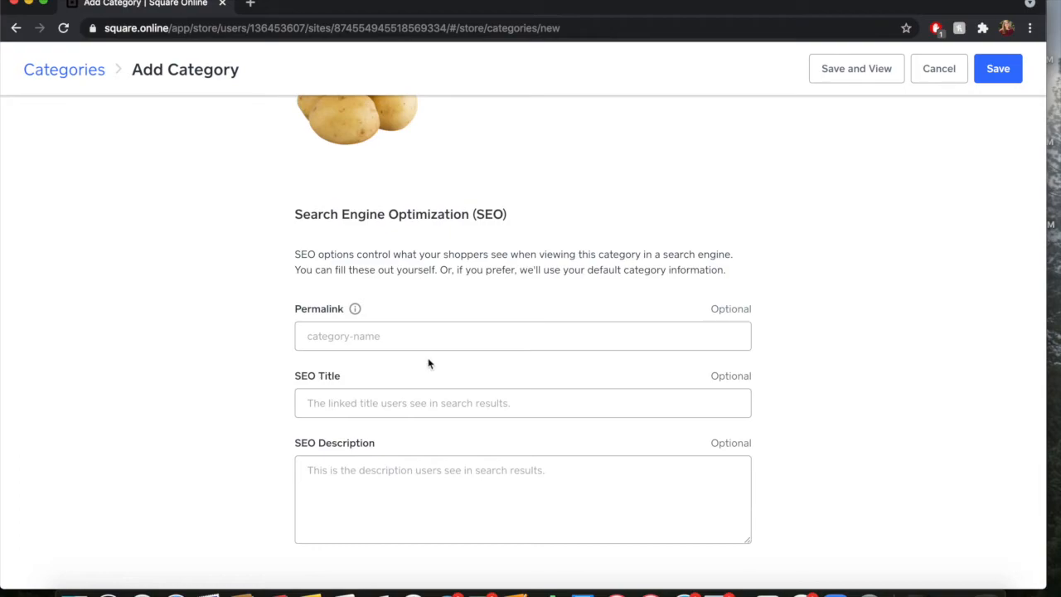
pyautogui.moveTo(454, 216)
pyautogui.write('P')
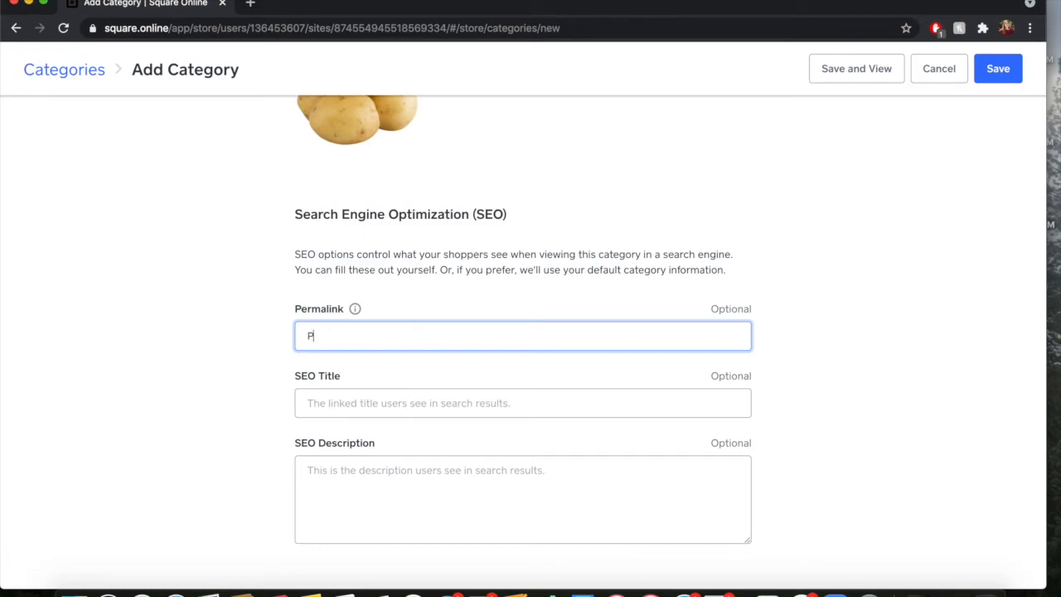
# Step: Enter 'Potatoes' as both the permalink and the SEO title, leaving description empty
pyautogui.write('otatoe')
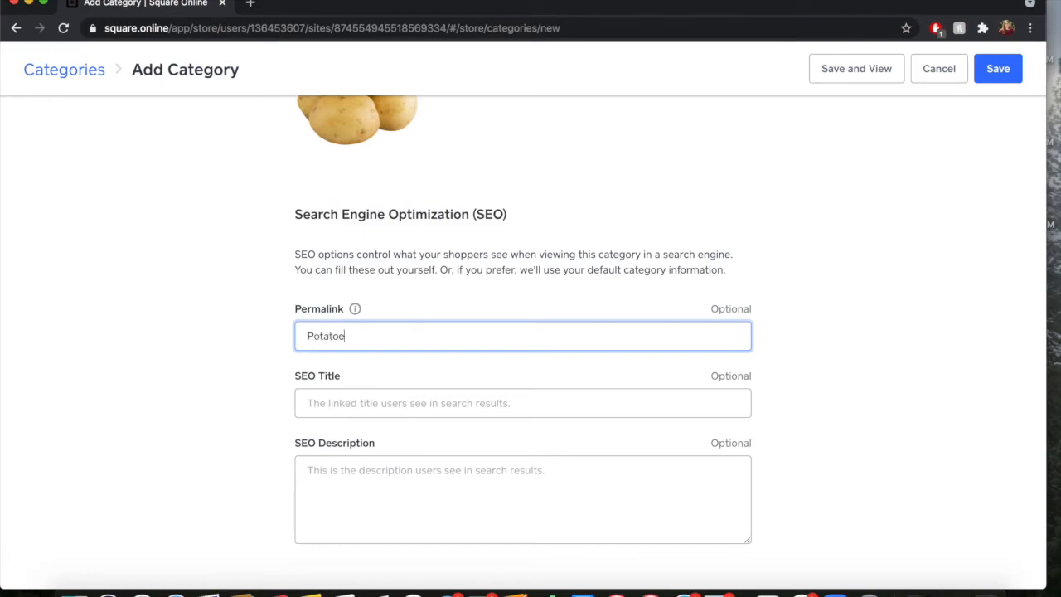
pyautogui.click(522, 403)
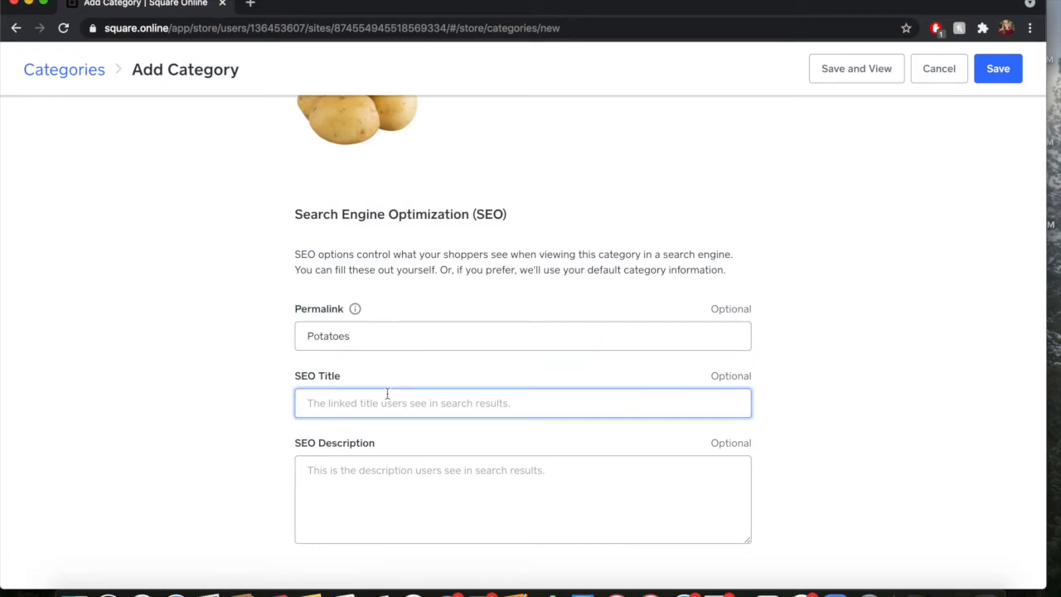
pyautogui.click(522, 403)
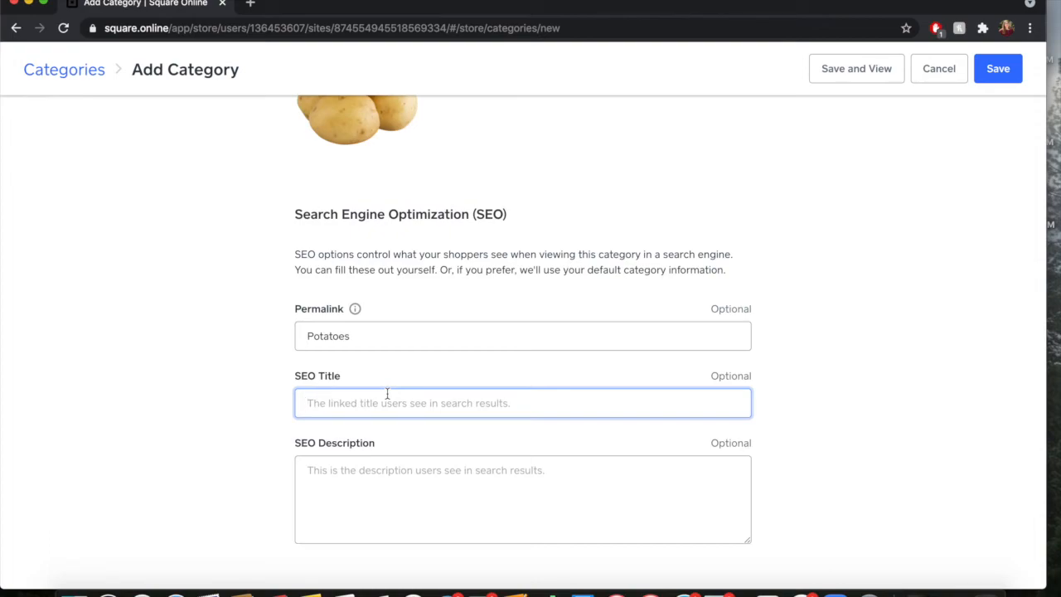
pyautogui.write('Potato')
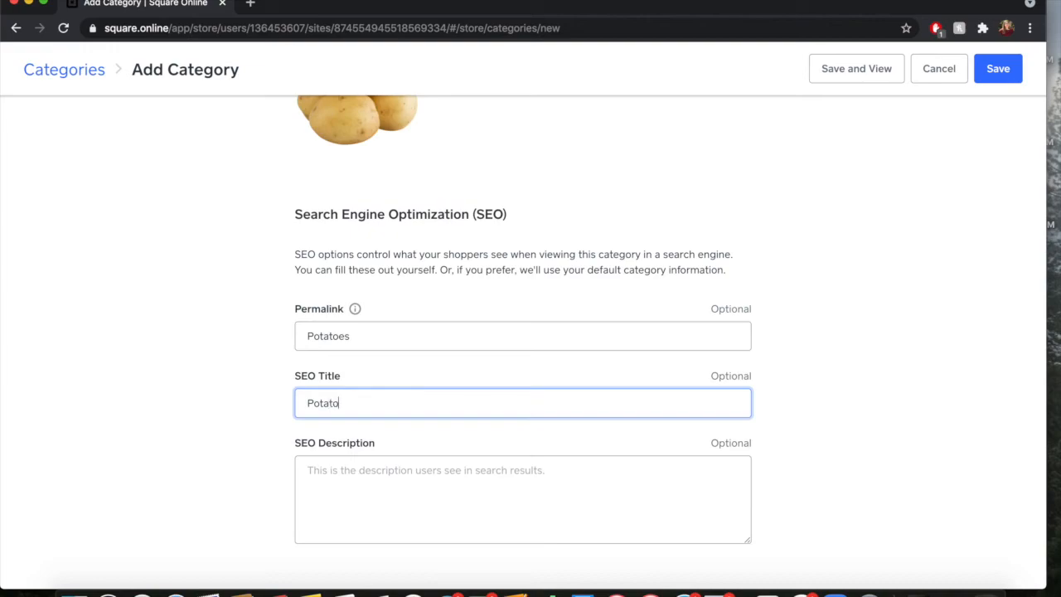
pyautogui.click(523, 498)
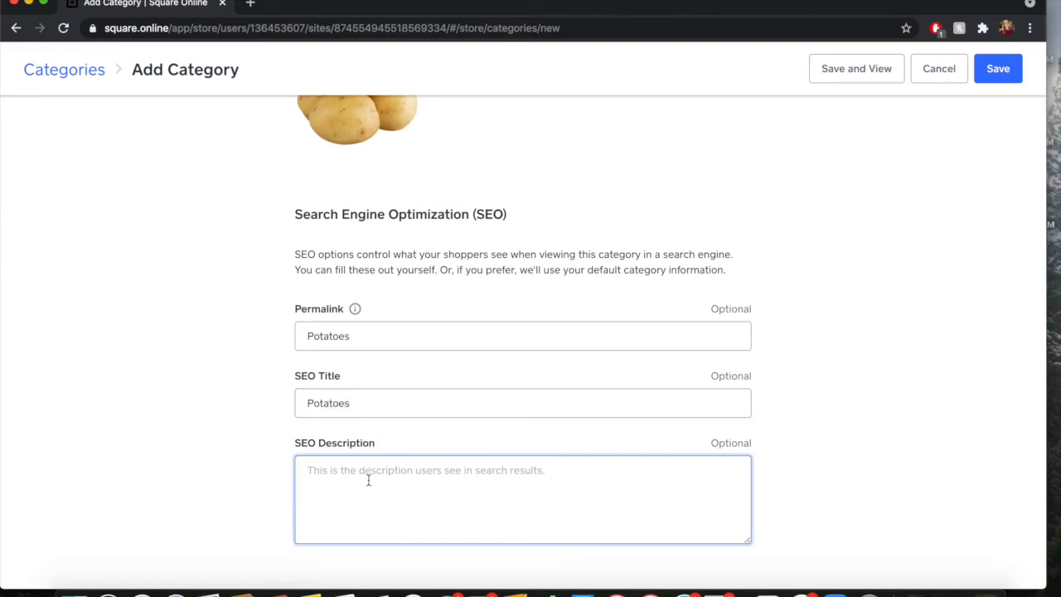
pyautogui.moveTo(826, 428)
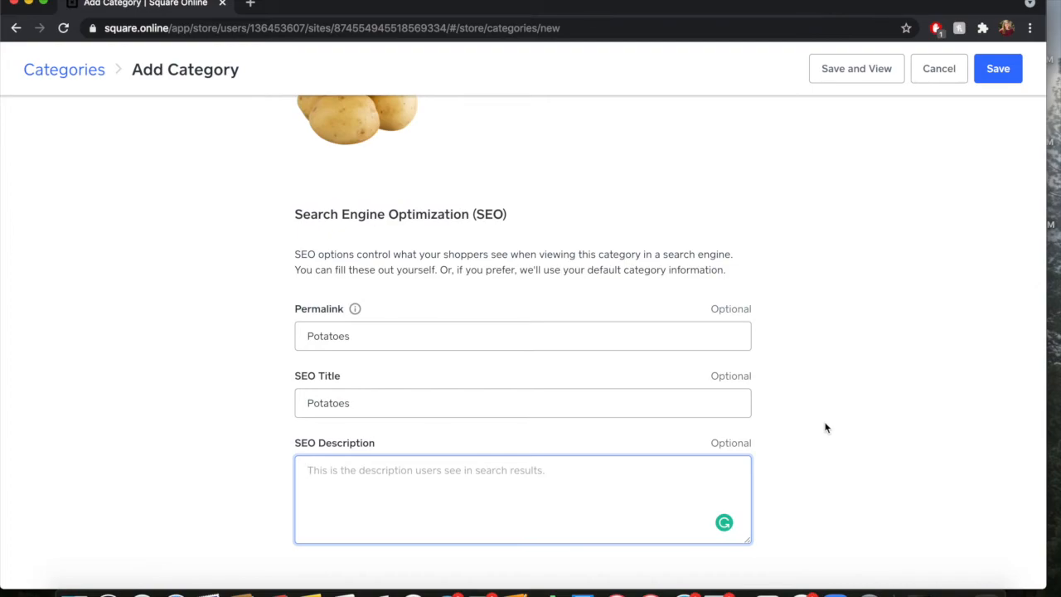
pyautogui.scroll(3)
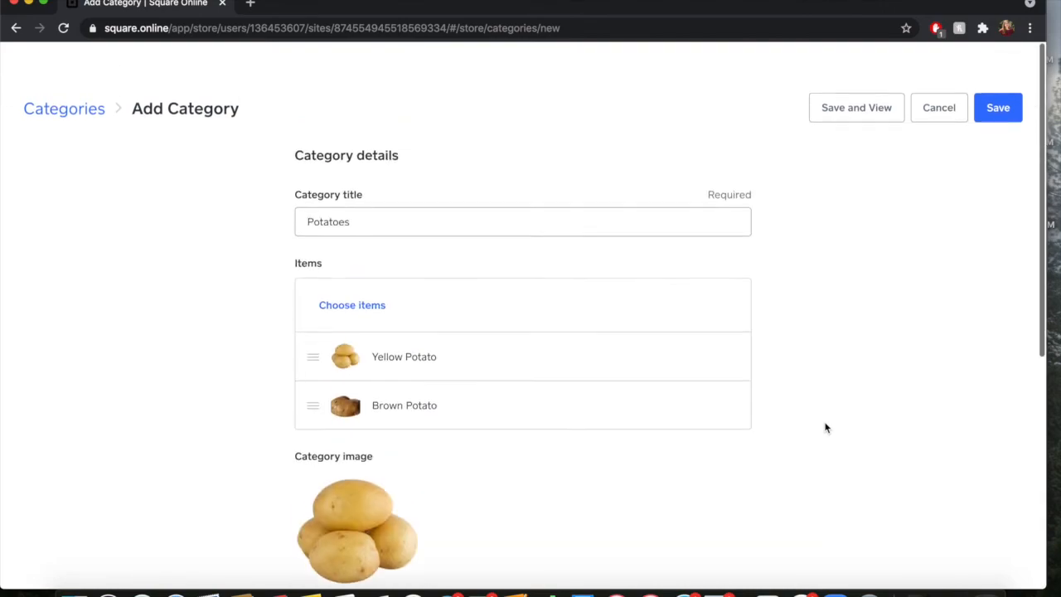
# Step: Save the Potatoes category so it lists with 2 items
pyautogui.scroll(-3)
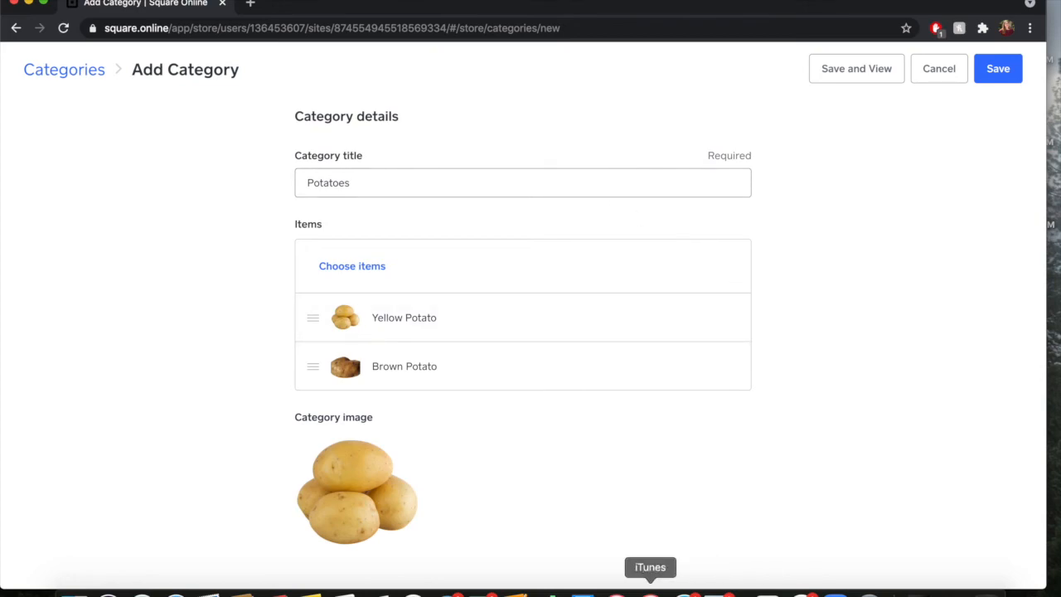
pyautogui.scroll(-3)
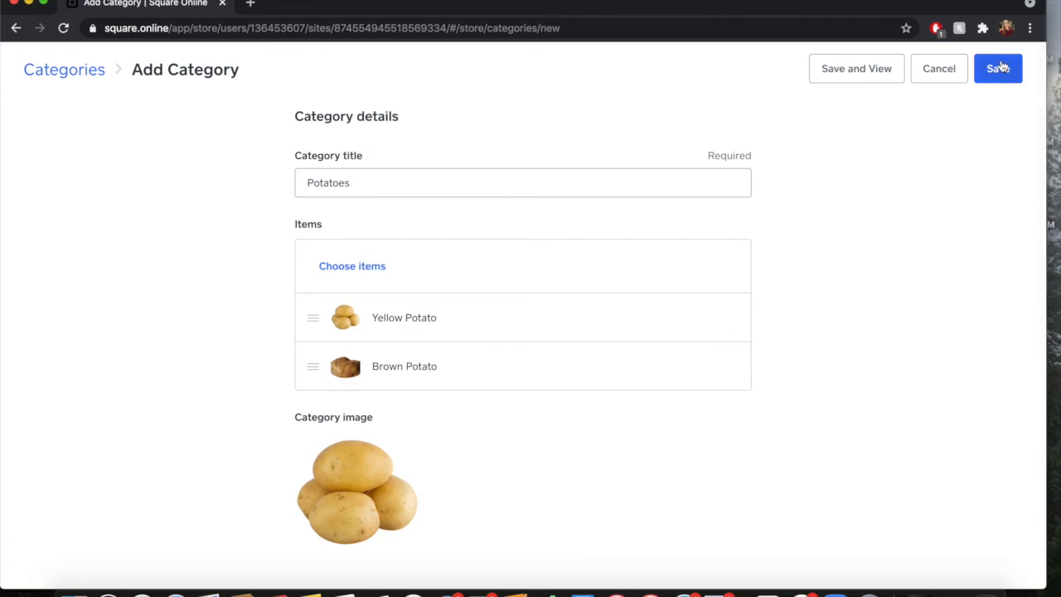
pyautogui.click(998, 68)
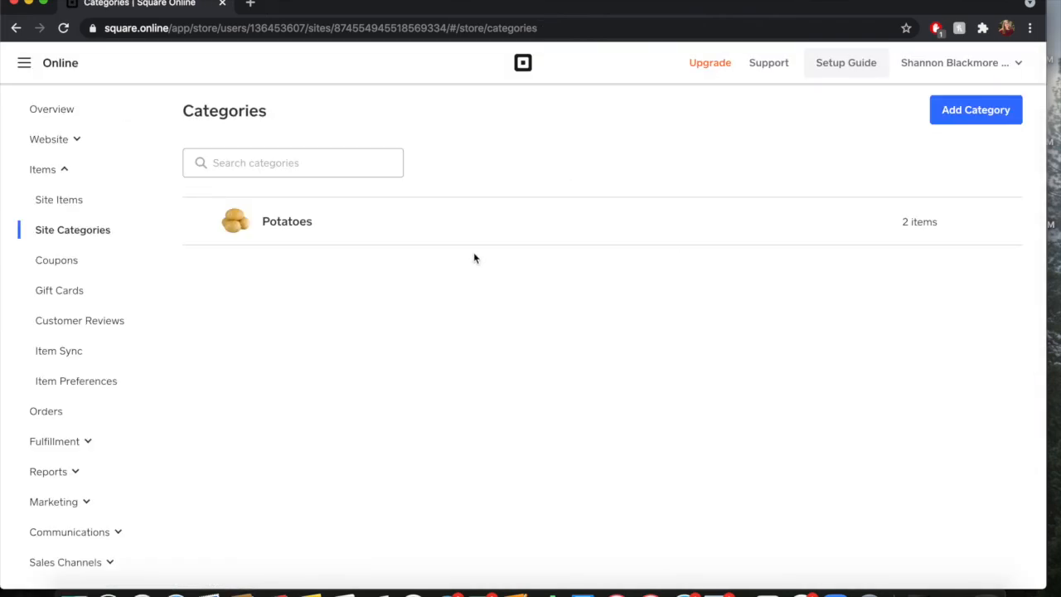
pyautogui.moveTo(357, 322)
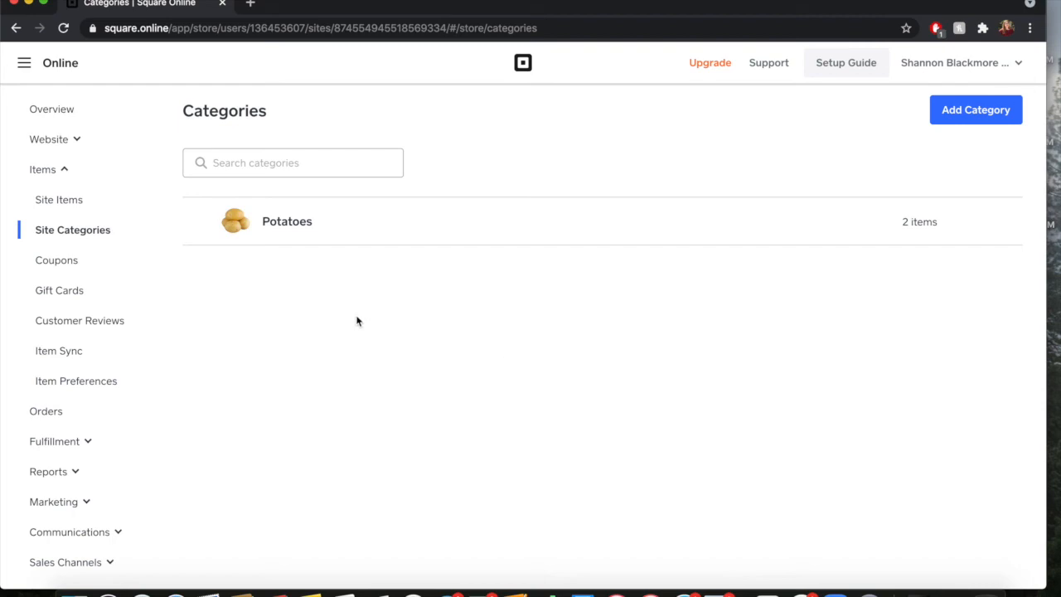
pyautogui.moveTo(374, 346)
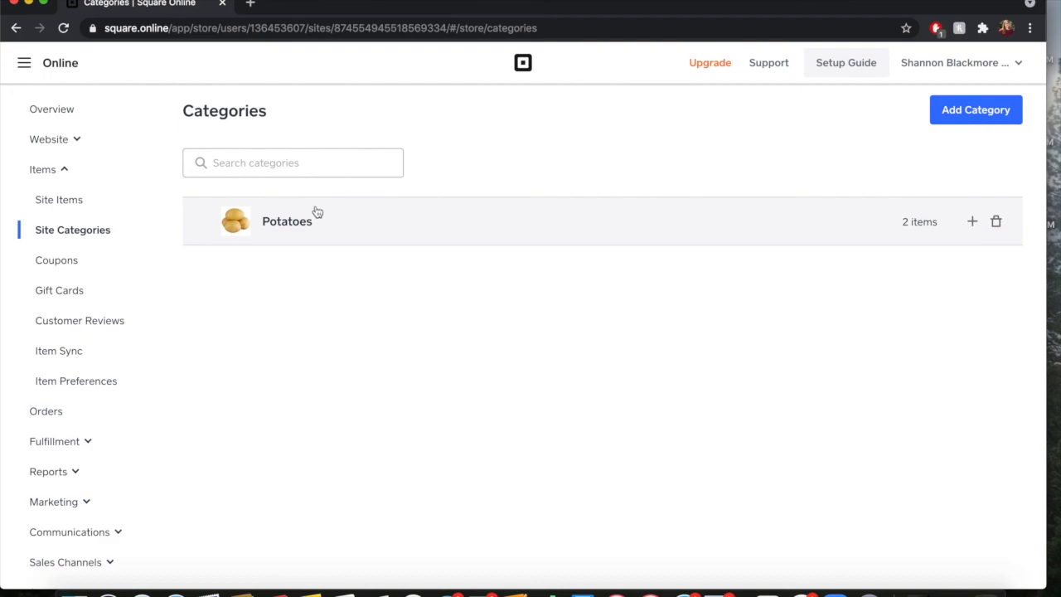
pyautogui.click(286, 221)
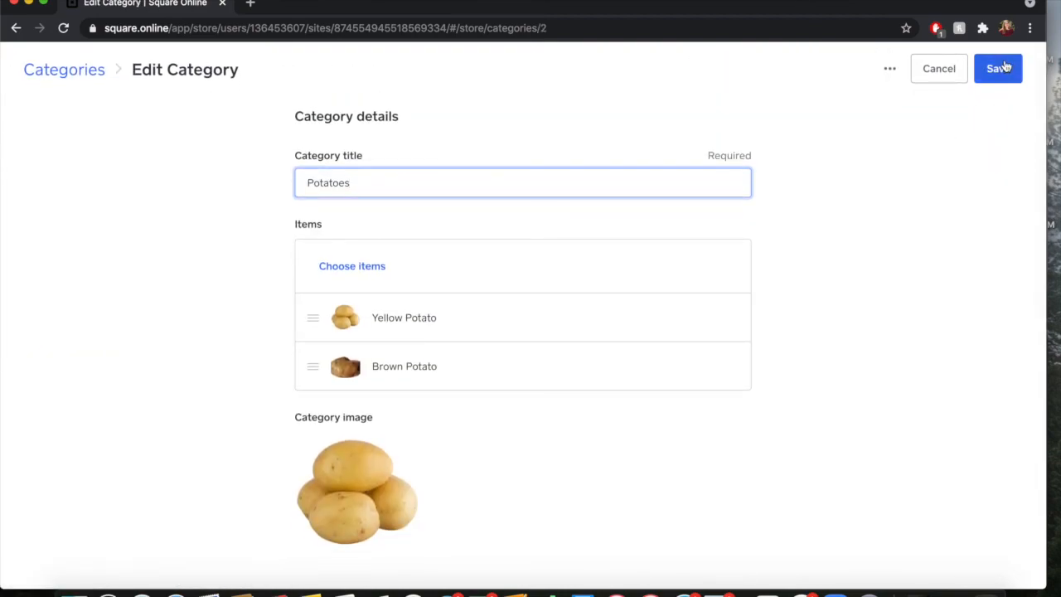
pyautogui.click(998, 68)
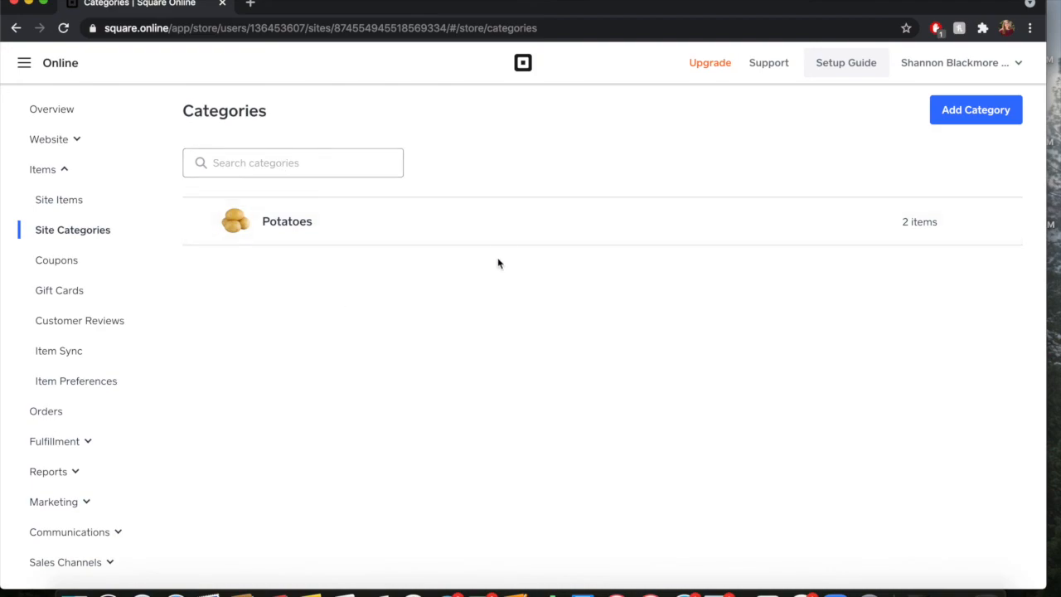
pyautogui.moveTo(453, 332)
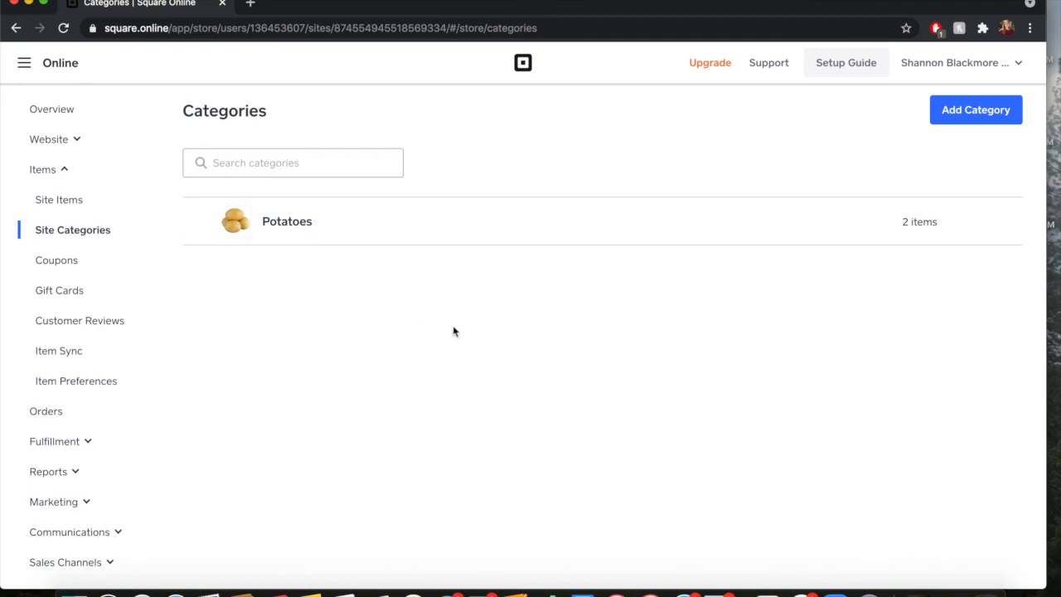